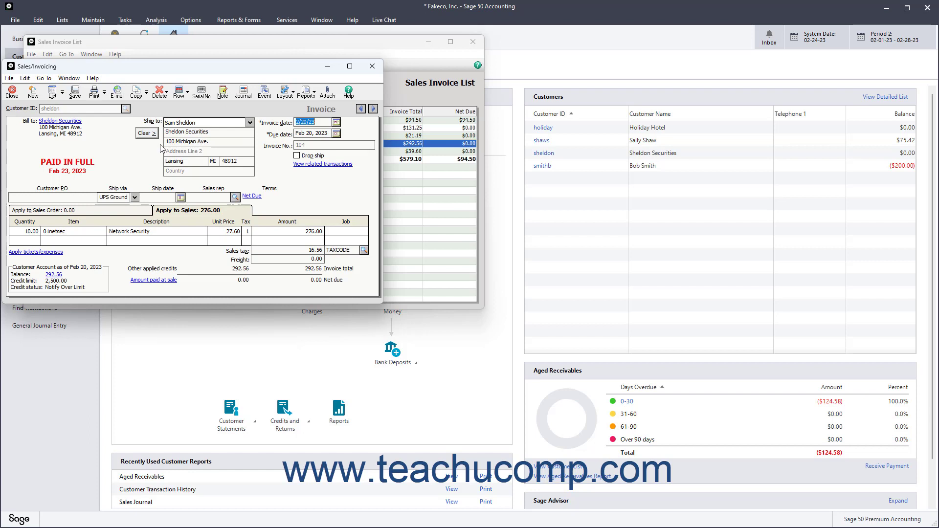
mouse_move(212, 154)
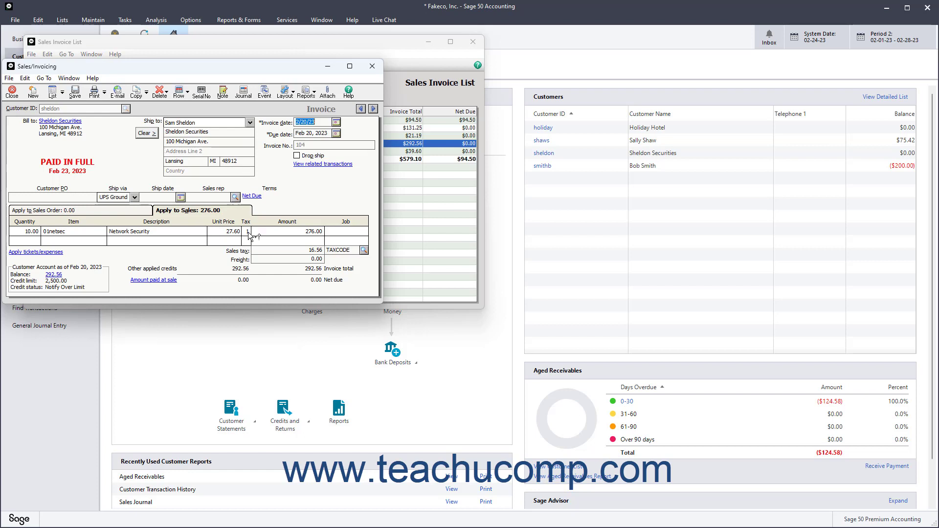
left_click(250, 232)
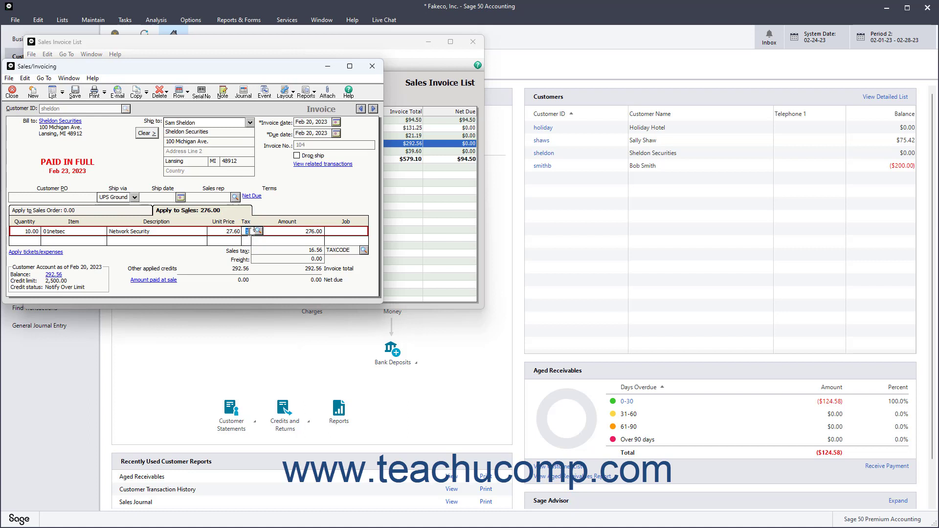
left_click(256, 231)
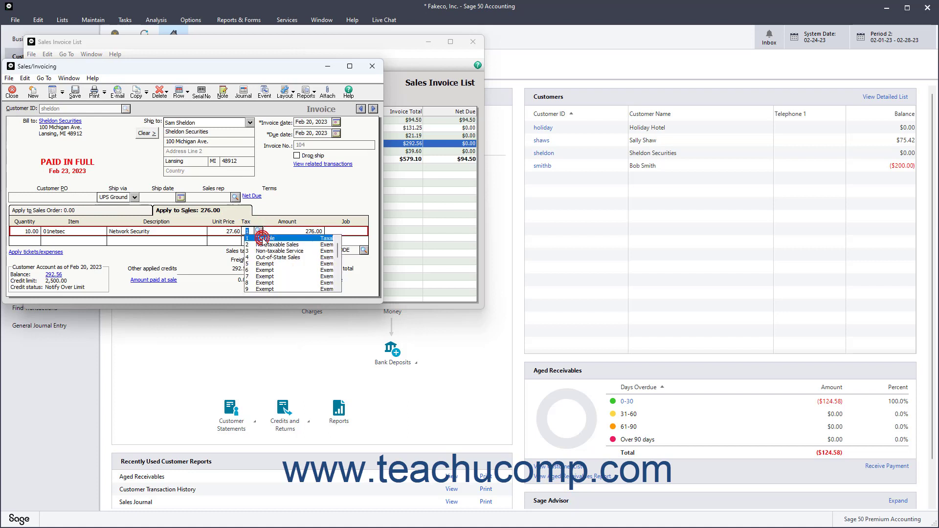
left_click(264, 238)
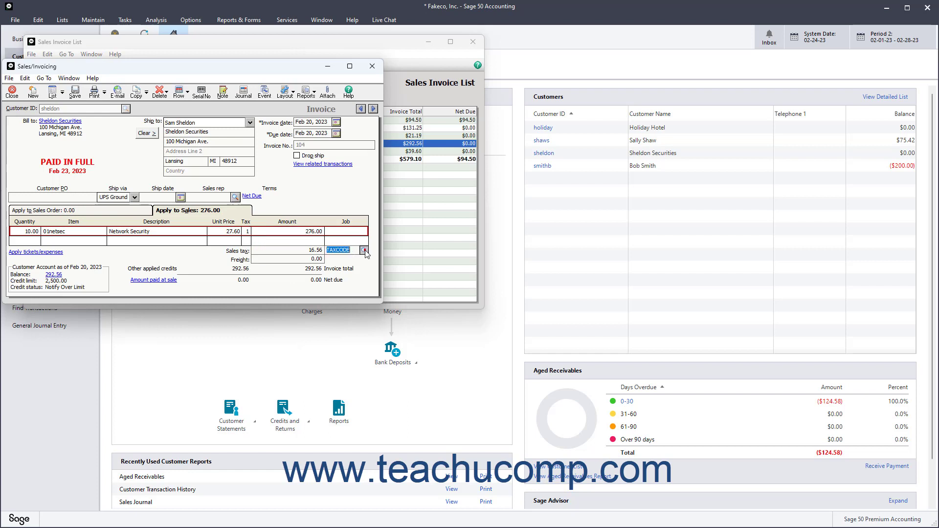
left_click(365, 249)
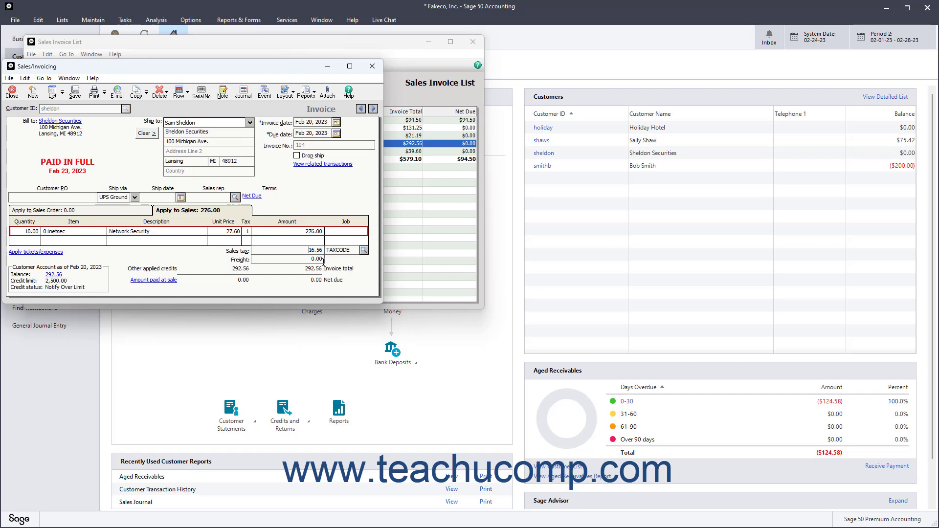
mouse_move(12, 92)
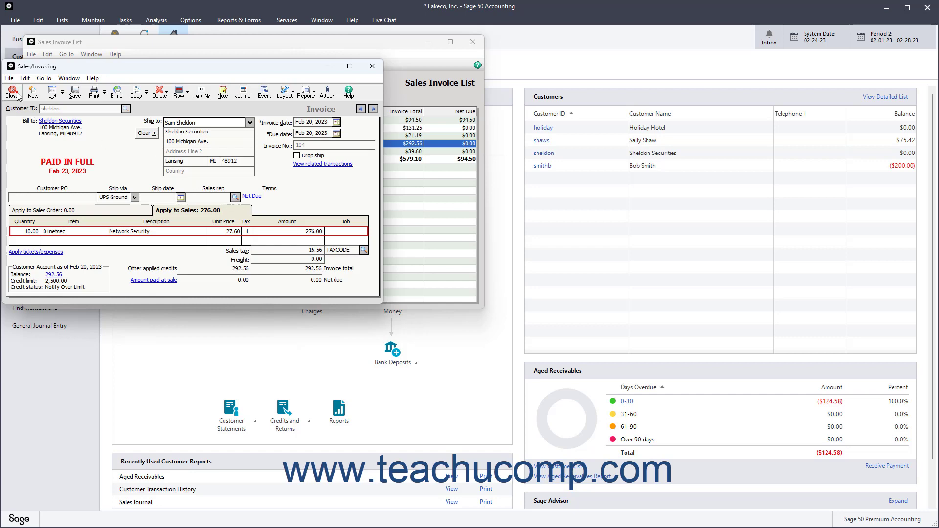